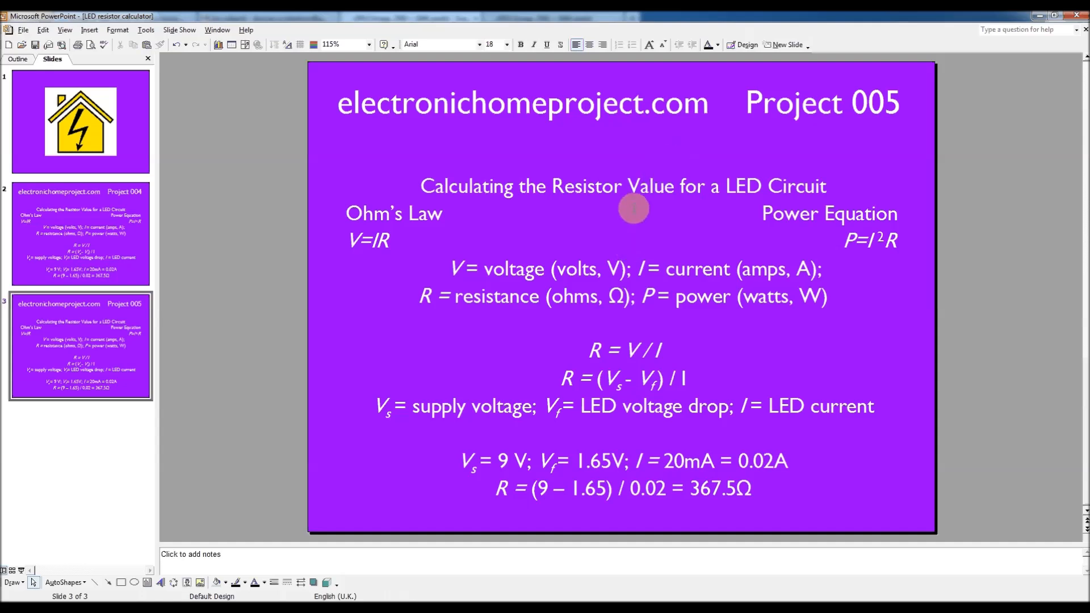
Replace the 9 V supply with 3.3 V in the Vs line and formula, giving 82.5Ω instead of 367.5
click(80, 234)
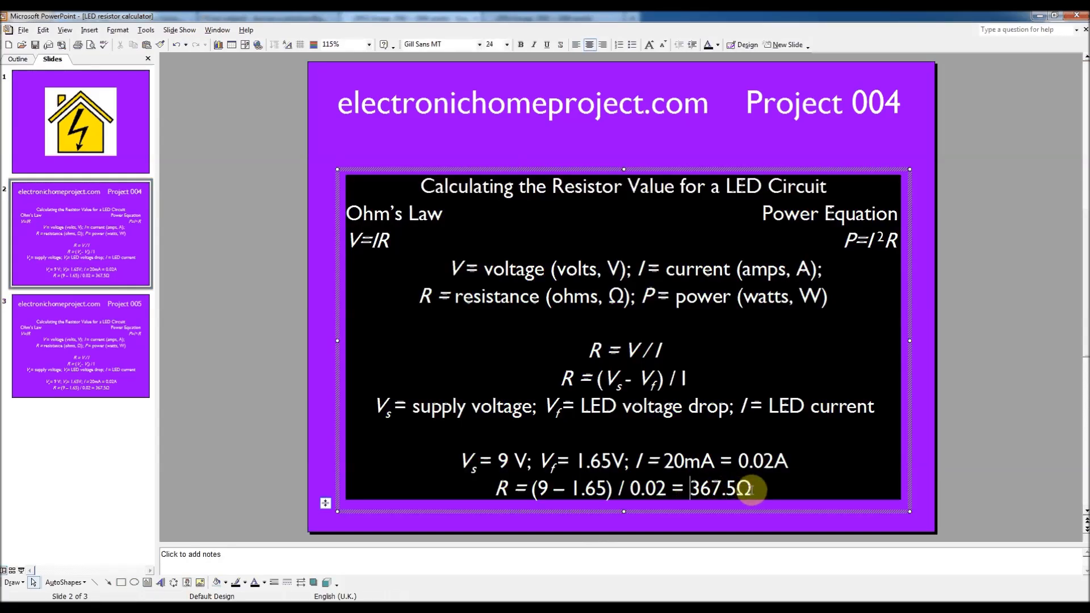
double_click(722, 489)
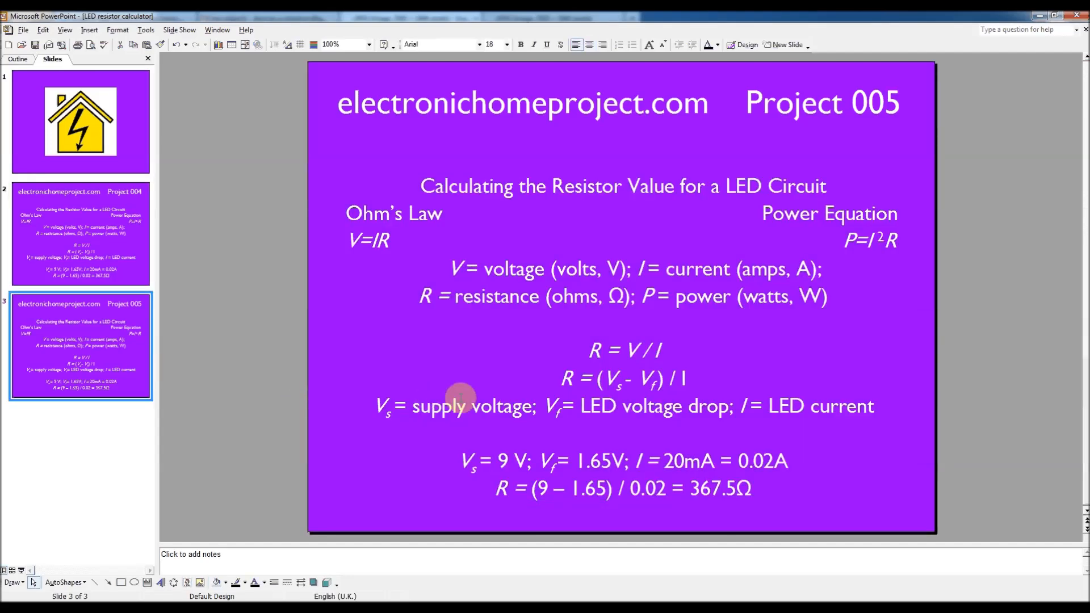
click(509, 461)
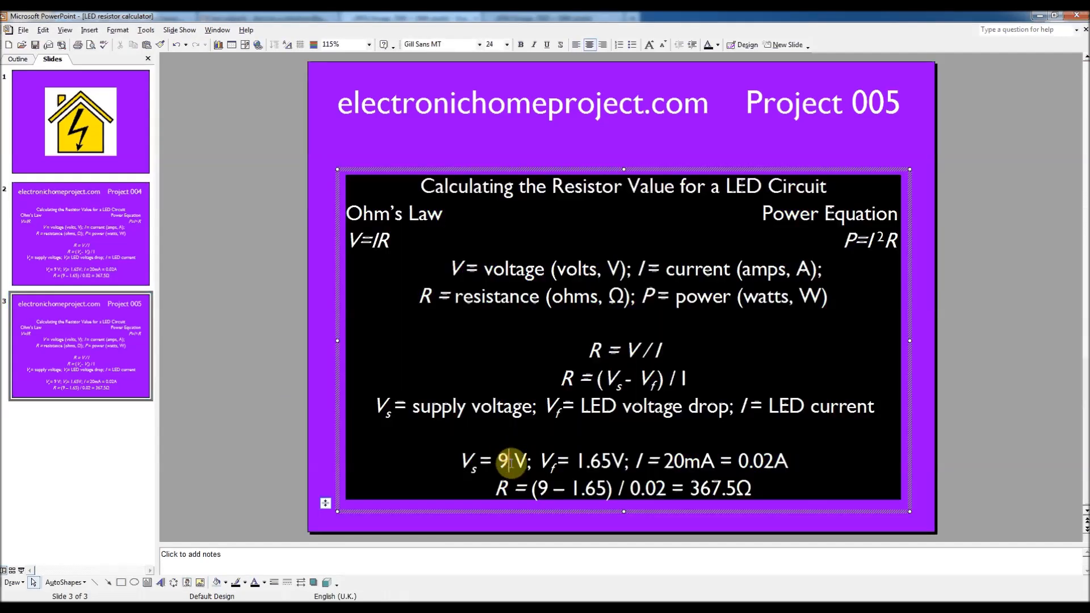
text(3.3)
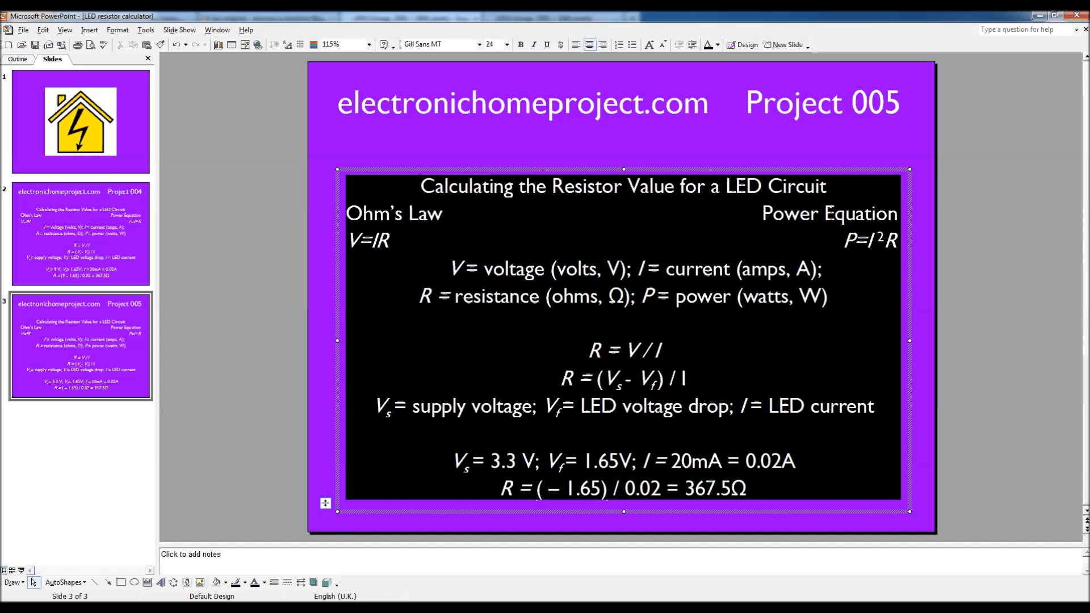
text(3.3)
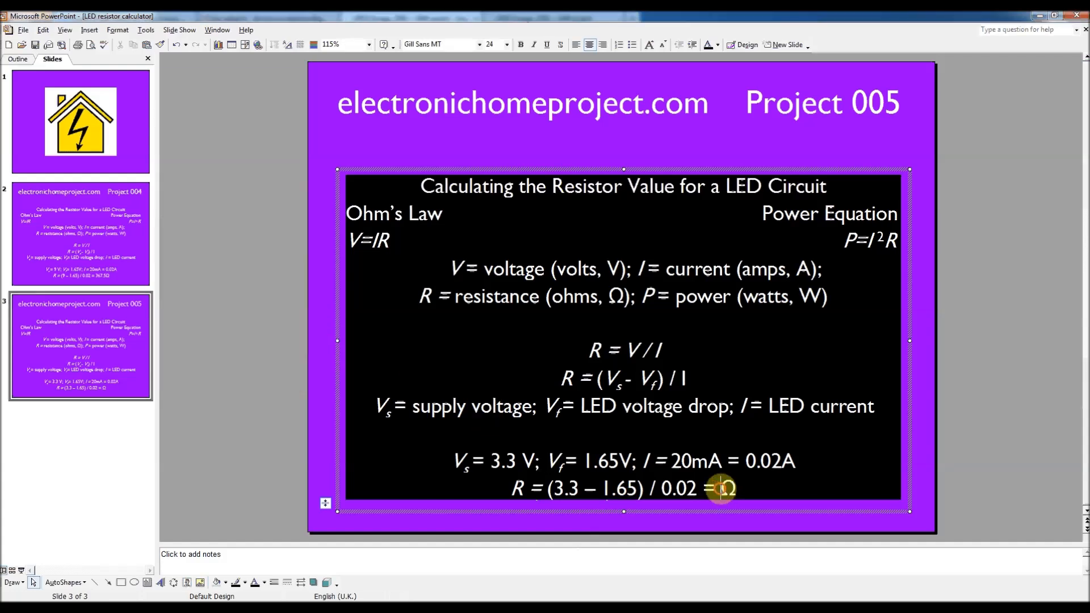
text(82.5)
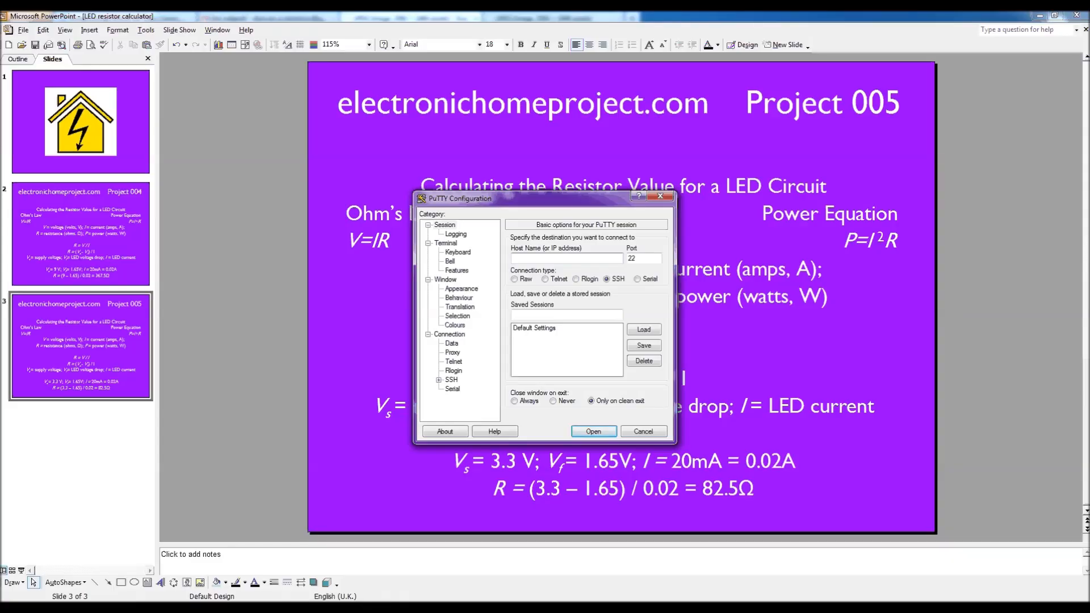
Start an SSH session to 192.168.1.130 and log in as pi with the password
text(192.168.1.130)
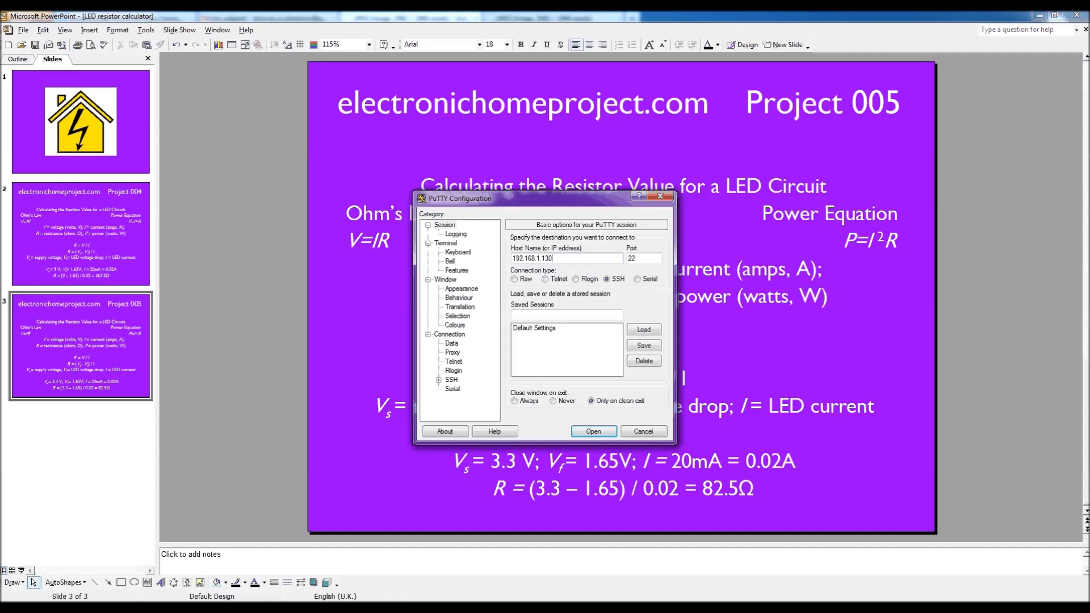
click(592, 431)
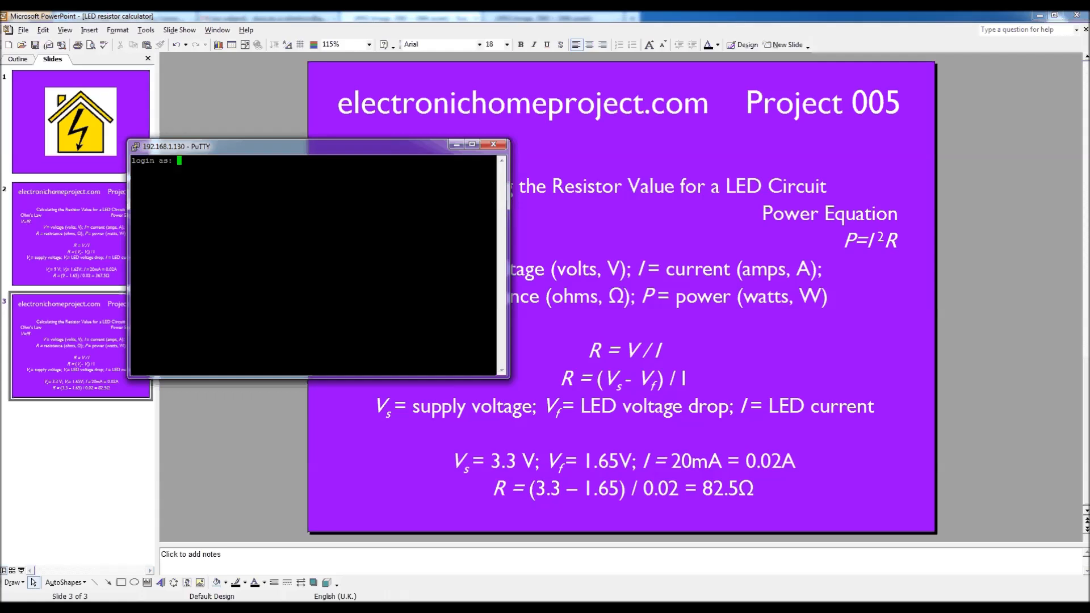
text(pi)
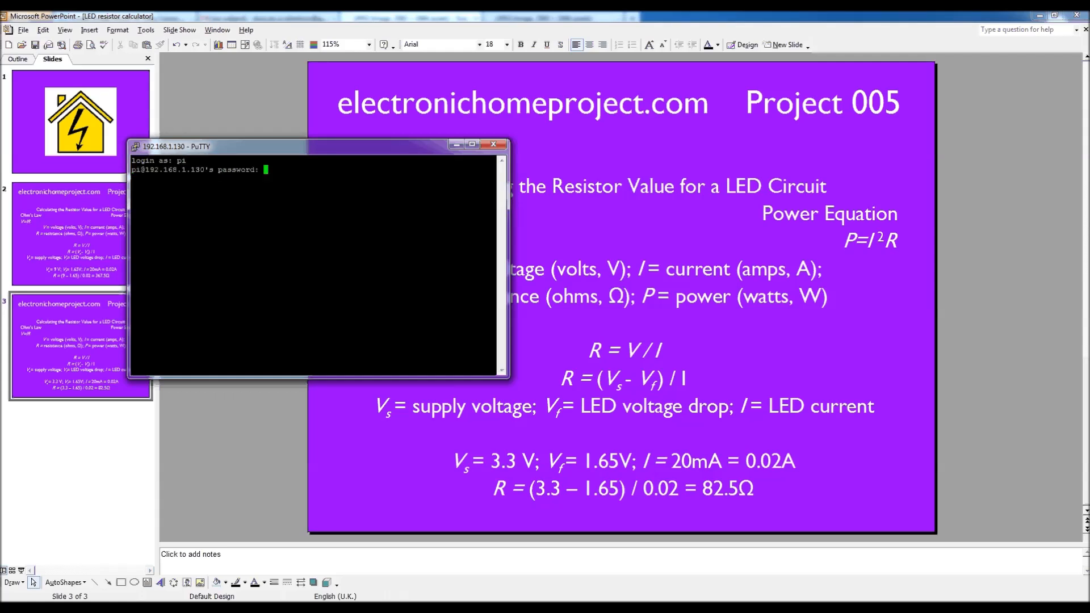
text(password)
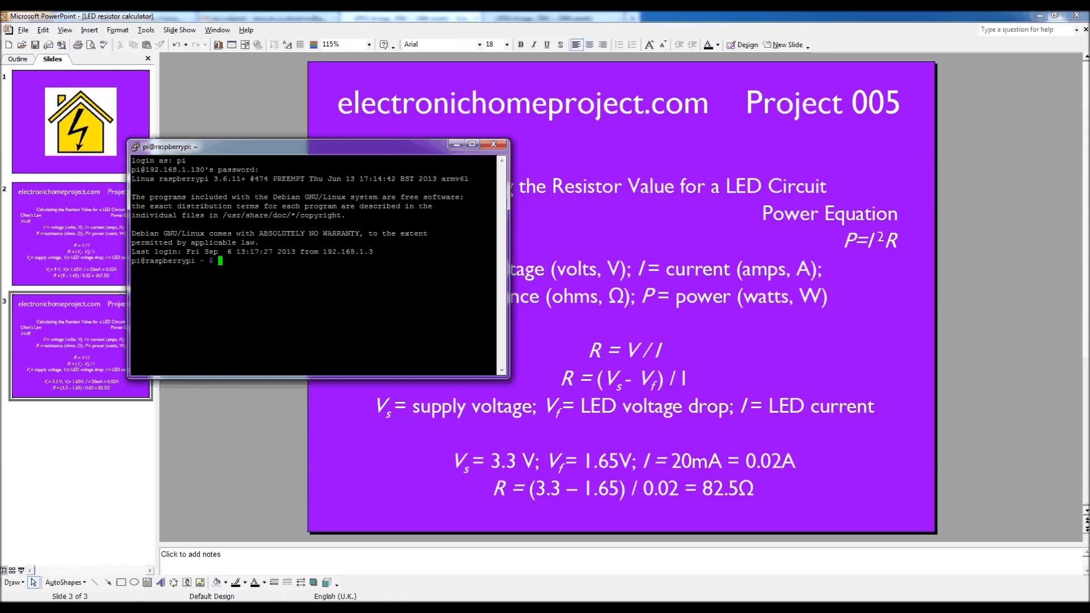
Run sudo apt-get install python-rpi.gpio, which reports the newest version is already installed
text(sudo)
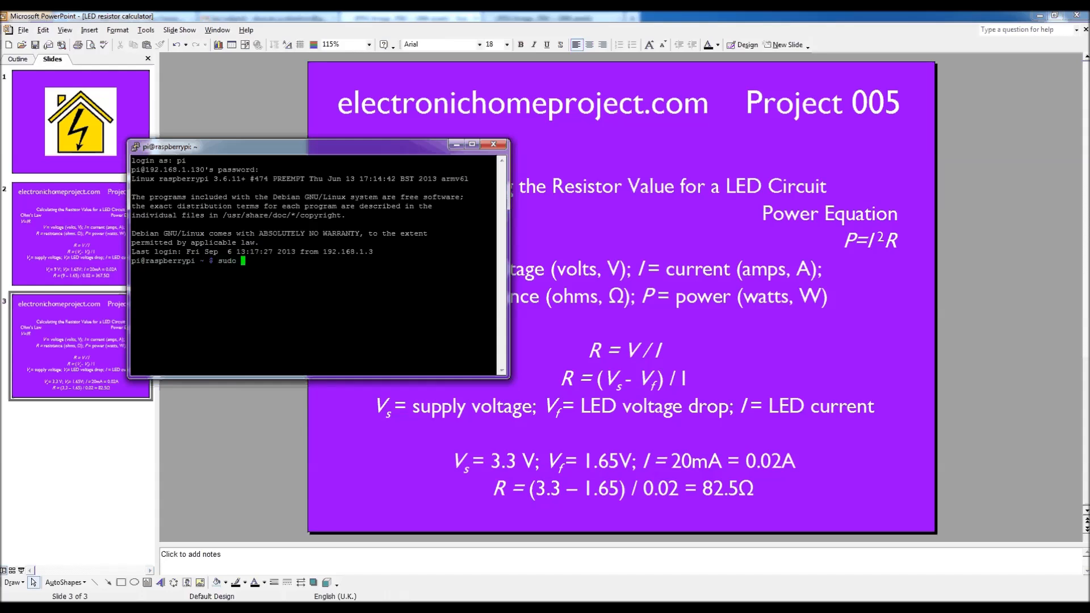
text(apt-get)
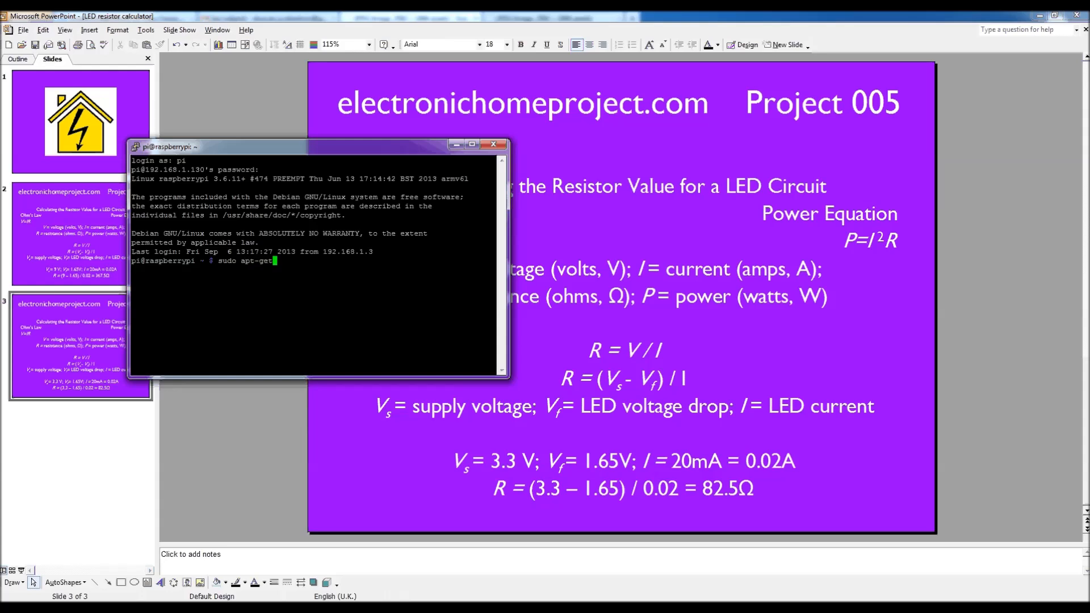
text(install)
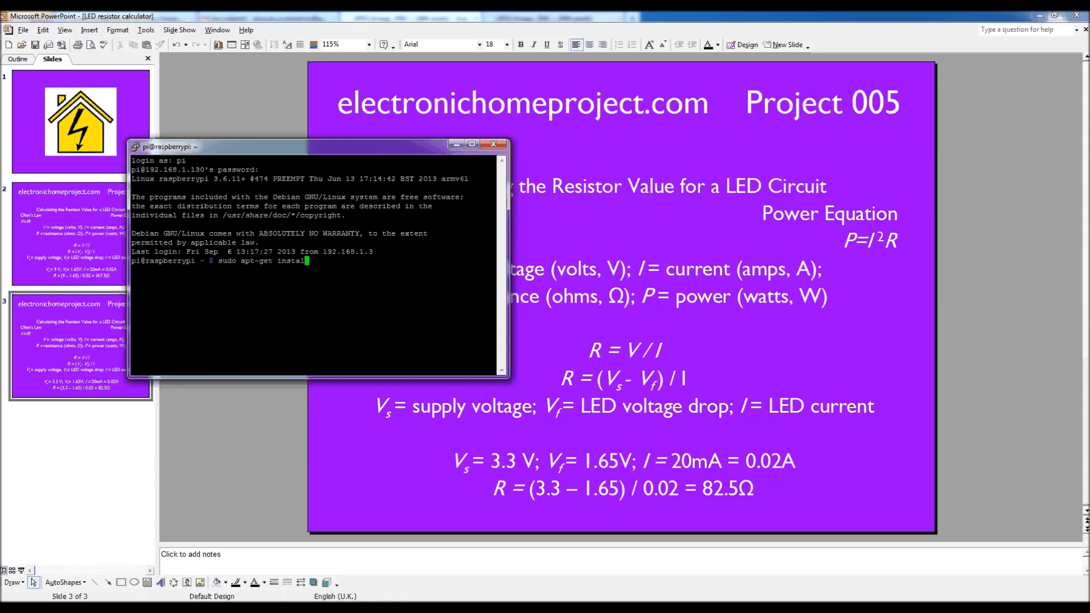
text(python-rpi.)
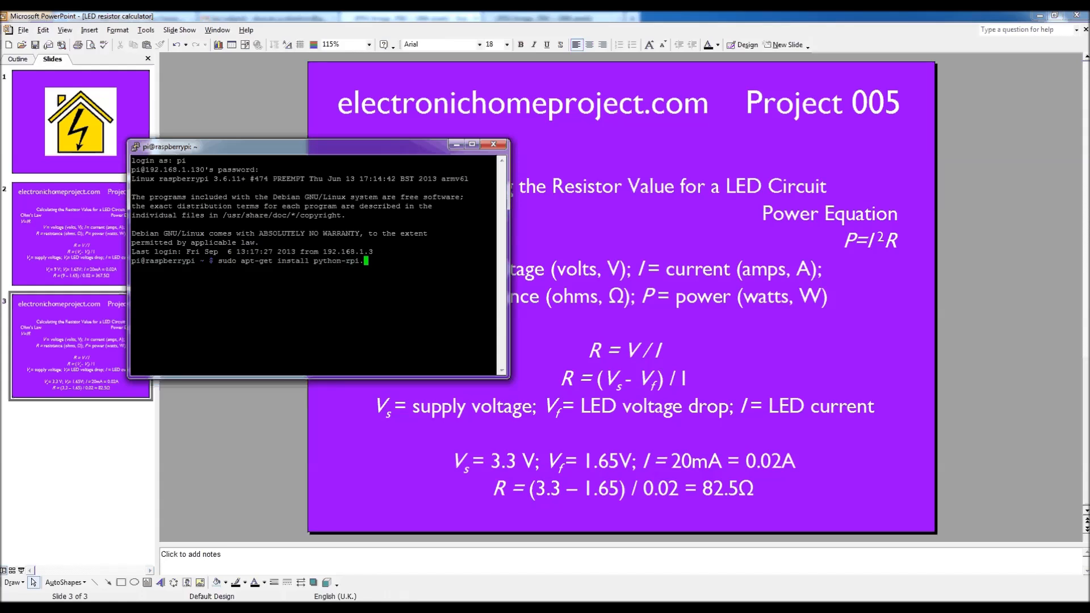
text(gpio)
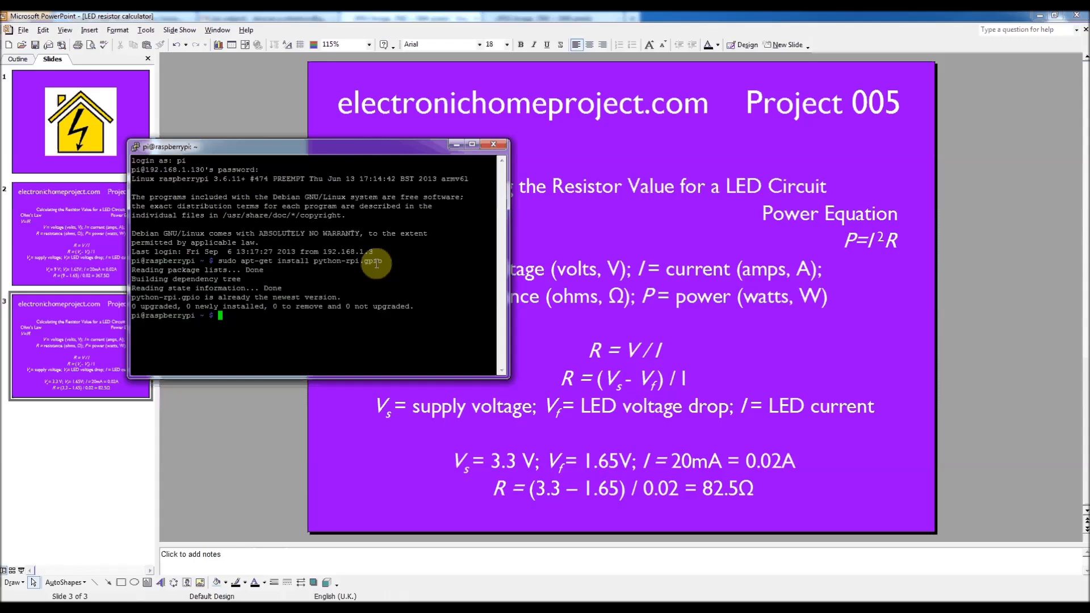
Start a sudo Python session and import RPi.GPIO as GPIO
text(sudo python)
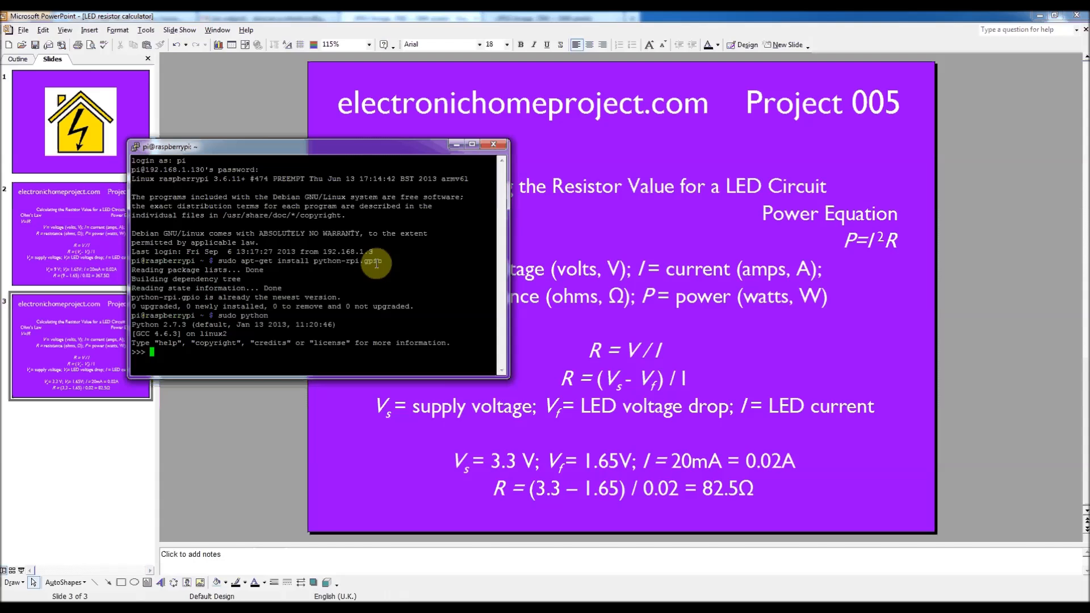
text(import)
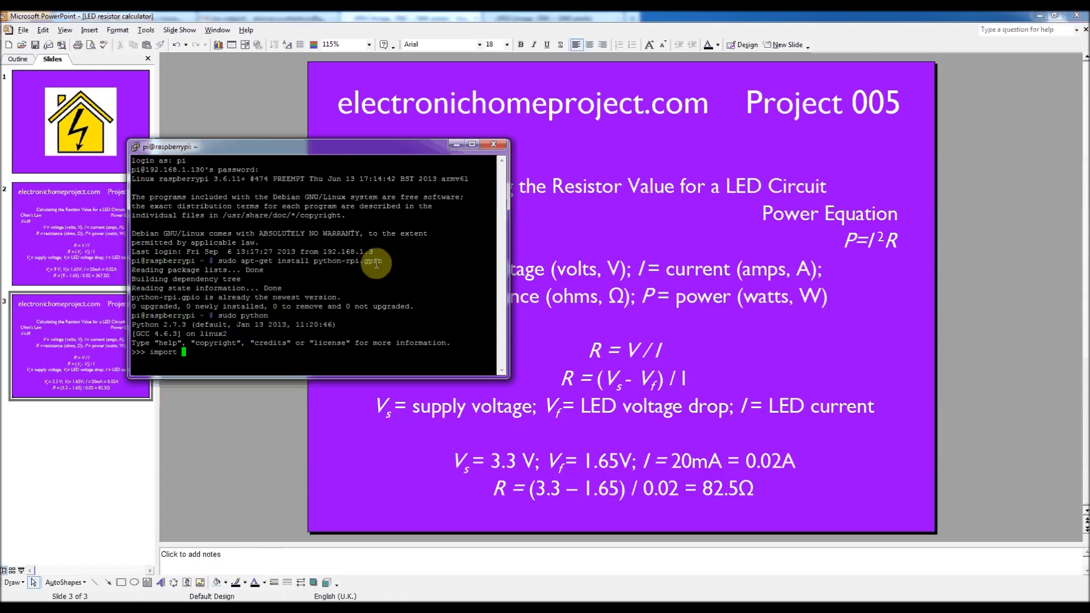
text(RPi.GPIO)
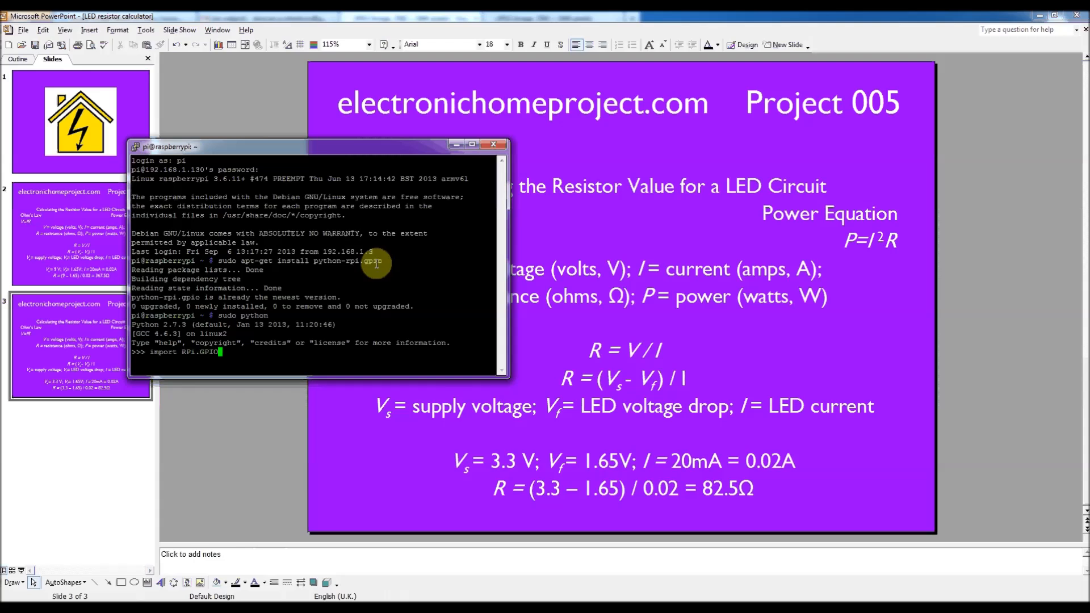
text(as GPIO)
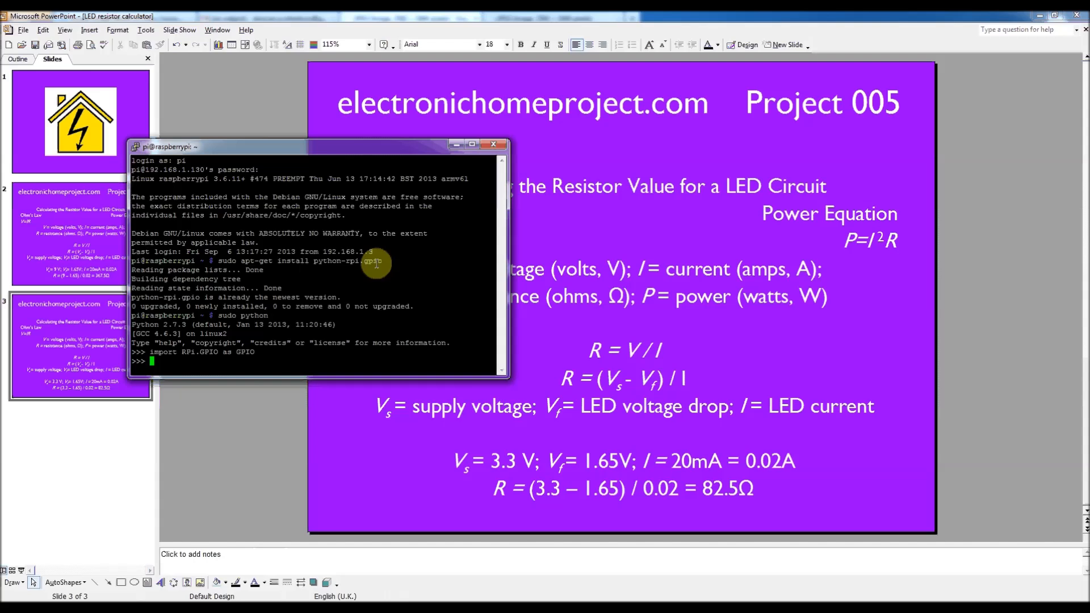
Set the pin numbering with GPIO.setmode(GPIO.BOARD)
text(GPIO)
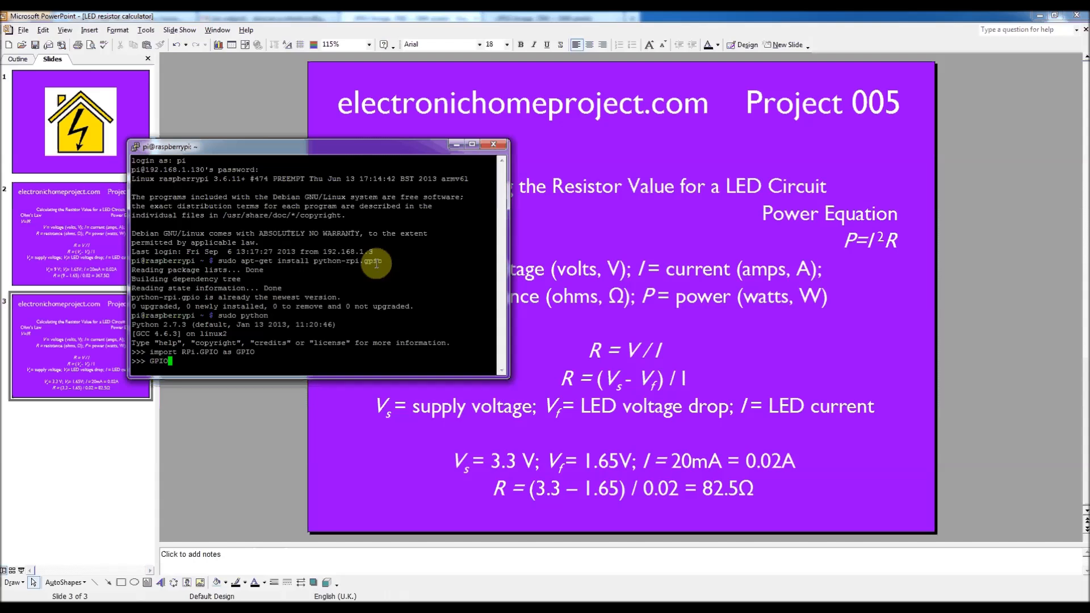
text(step)
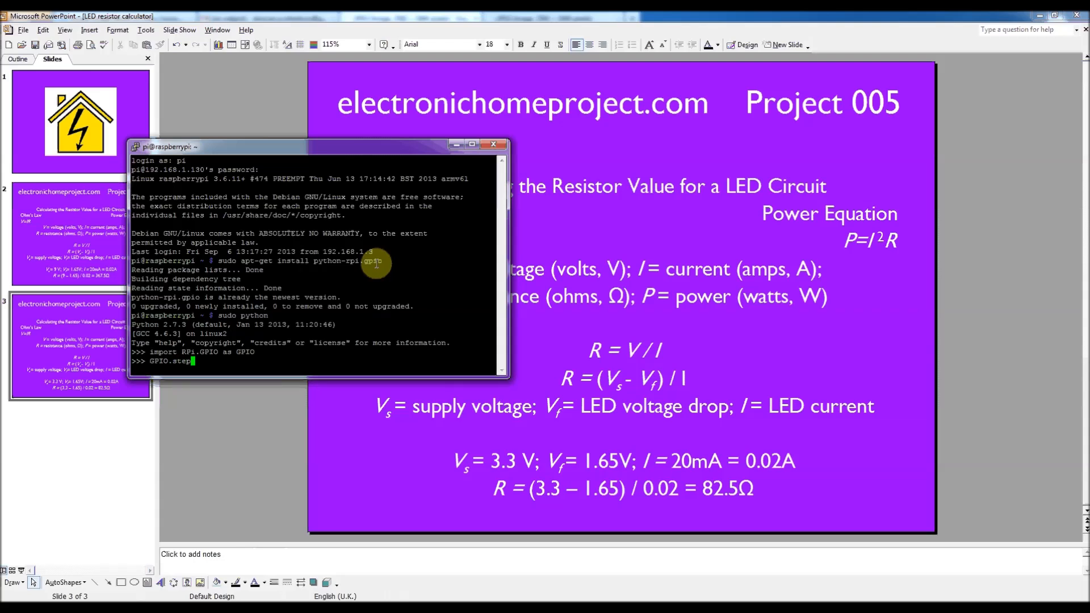
text(setmode ()
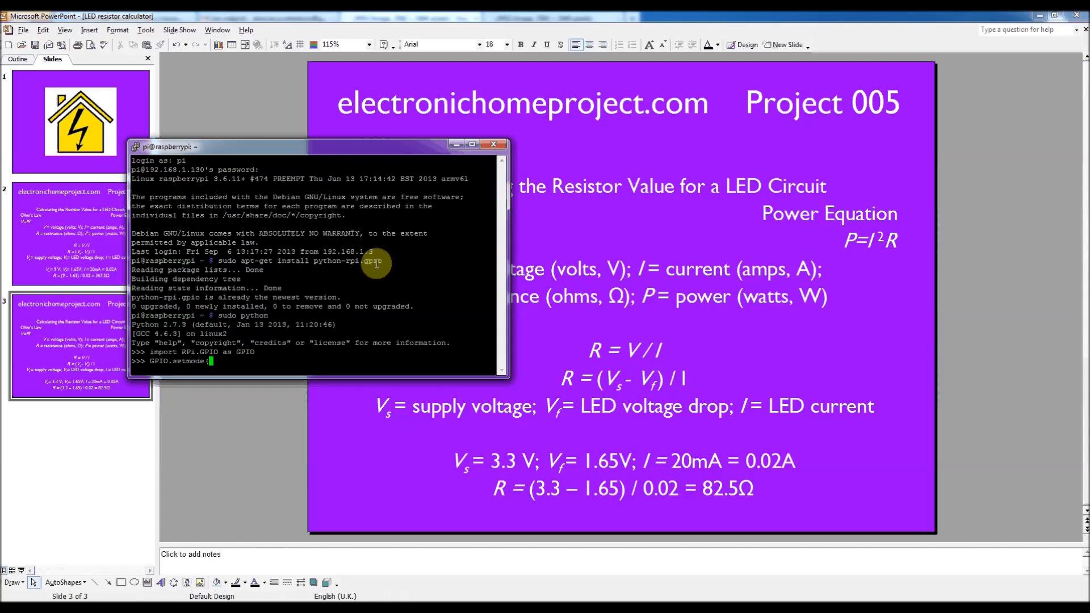
text(GPIO.bO)
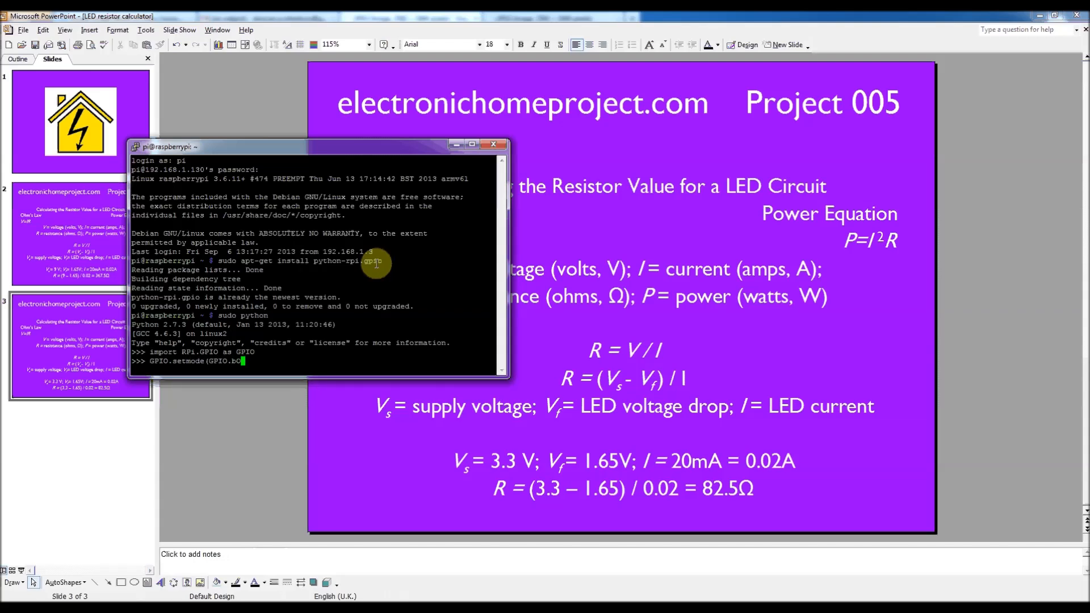
text(ARD)
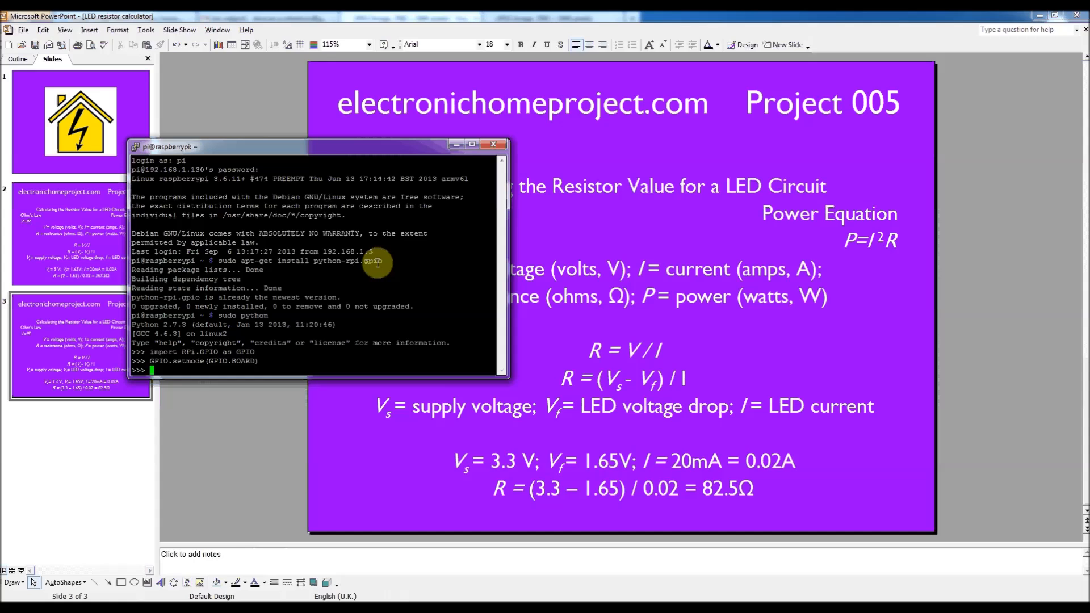
Configure pin 3 as an output with GPIO.setup(3, GPIO.OUT)
text(G)
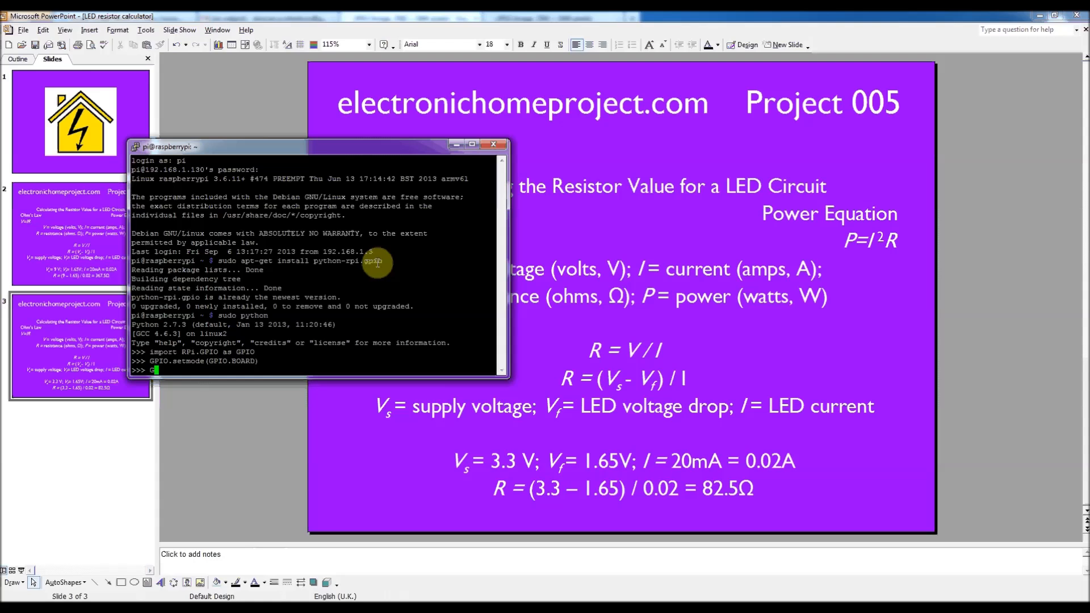
text(GIO.)
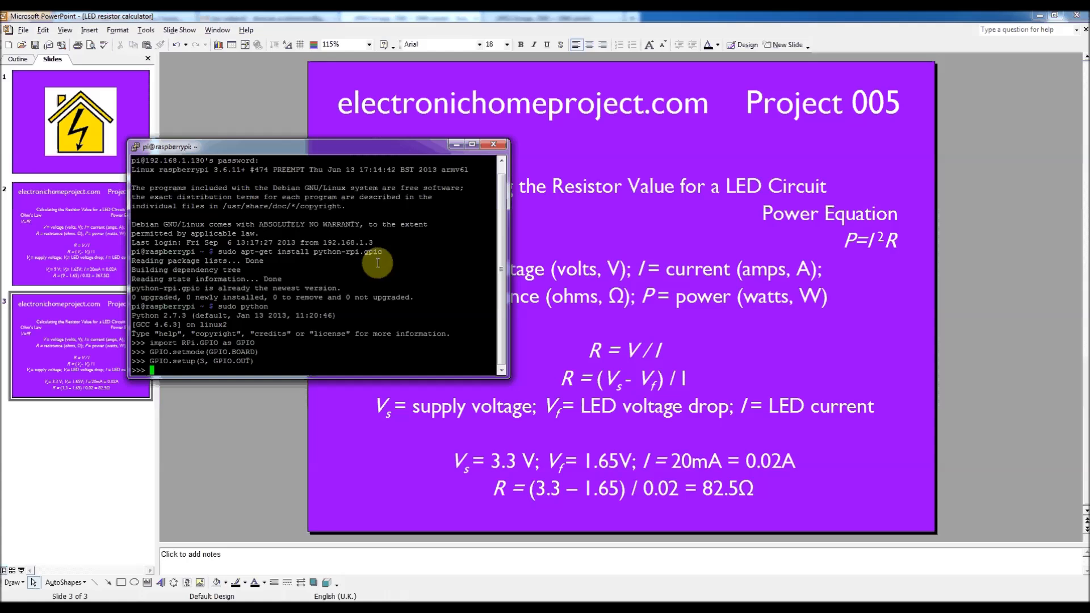
text(G)
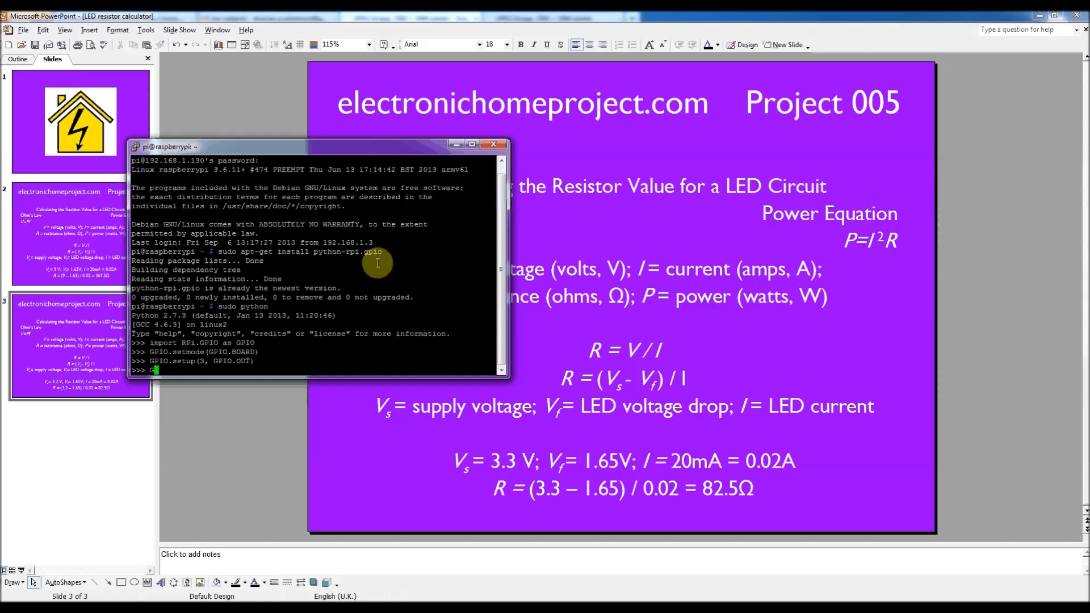
Switch pin 3 on with GPIO.output(3, True), then off with GPIO.output(3, False)
text(GPIO.op)
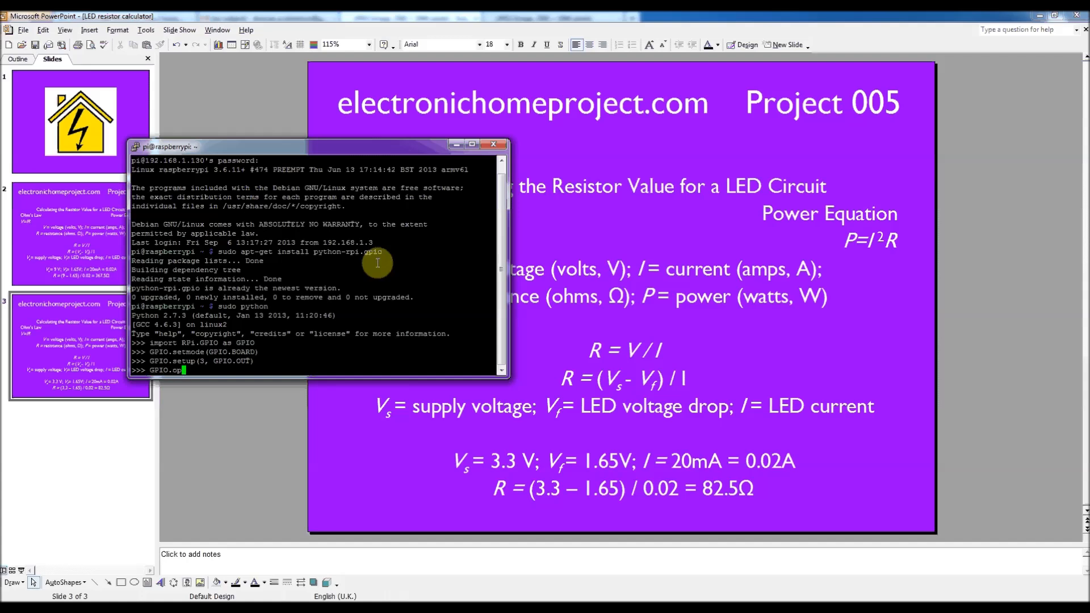
text(utput)
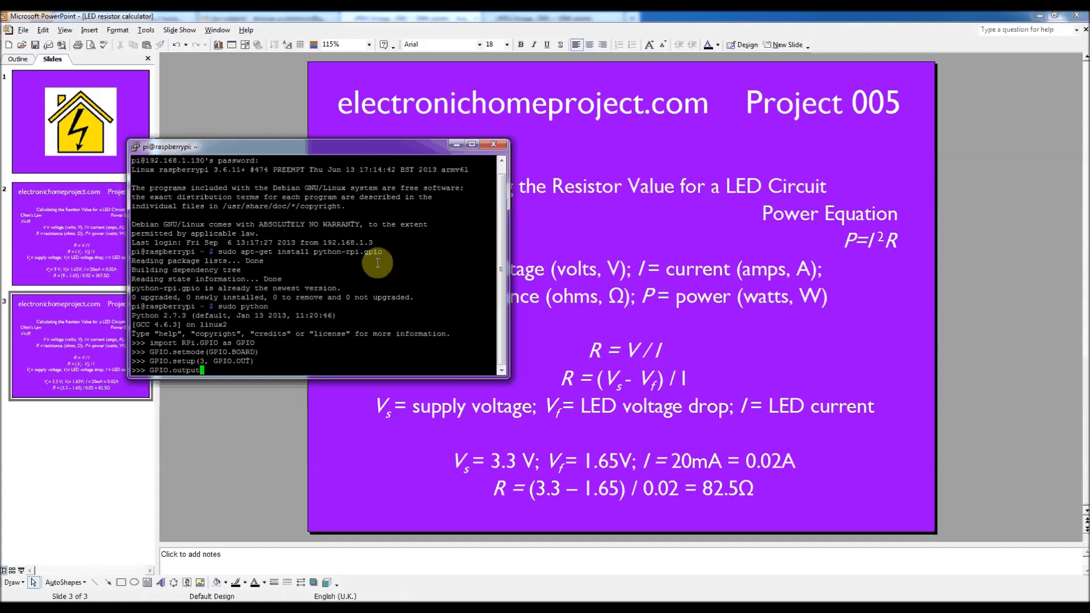
text(3, True)
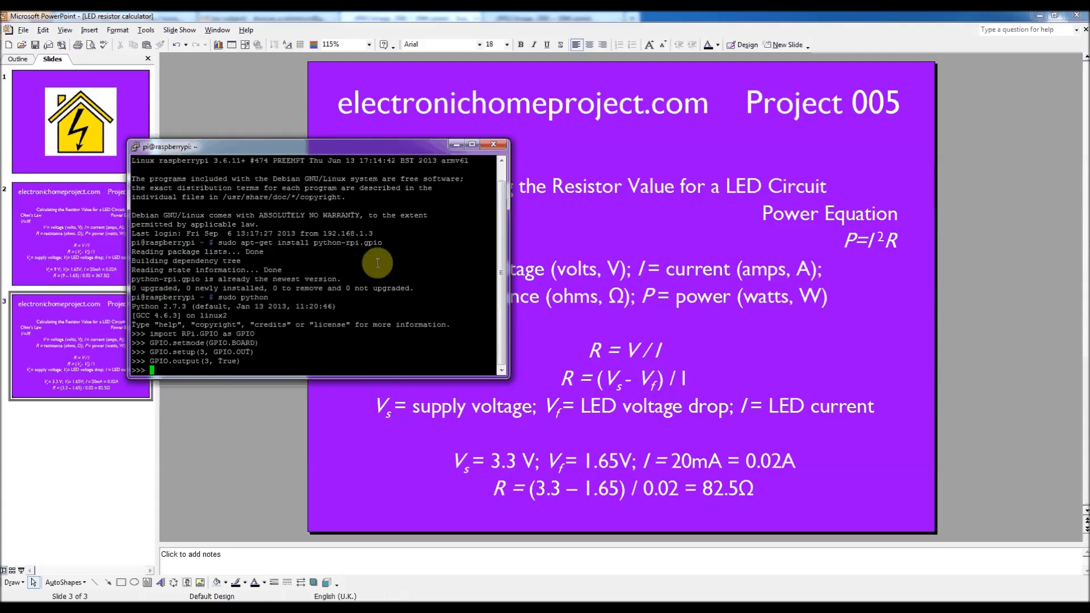
text(GPIO.output(3,)
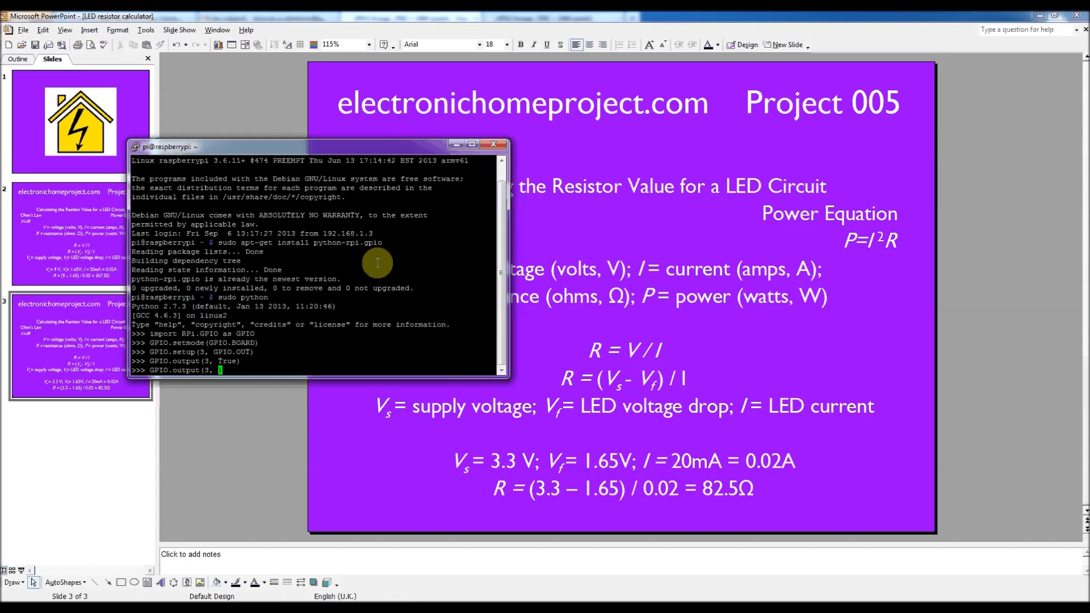
text(False)
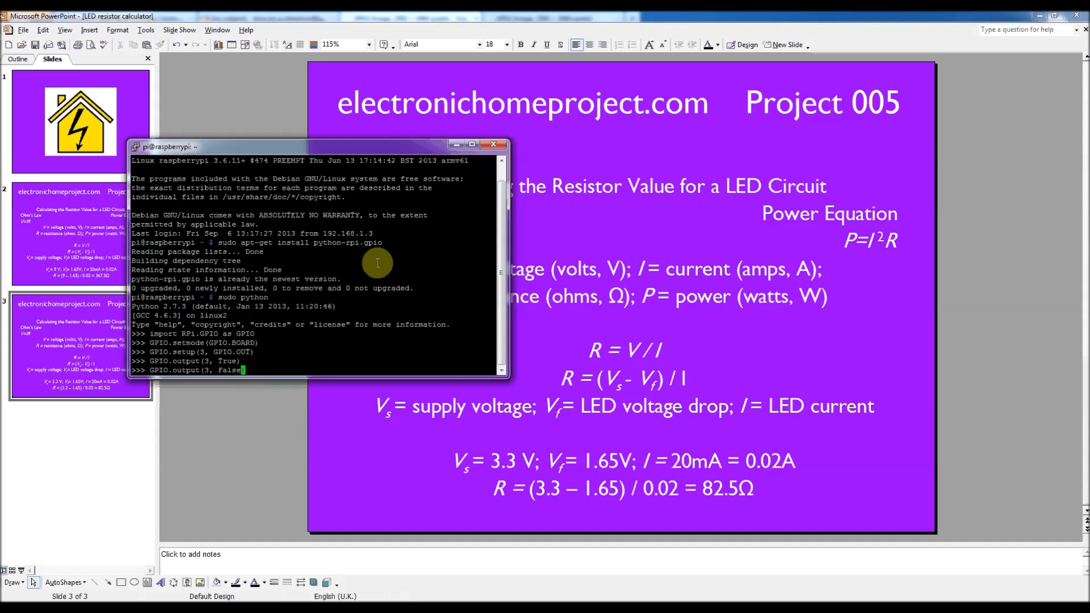
key(Return)
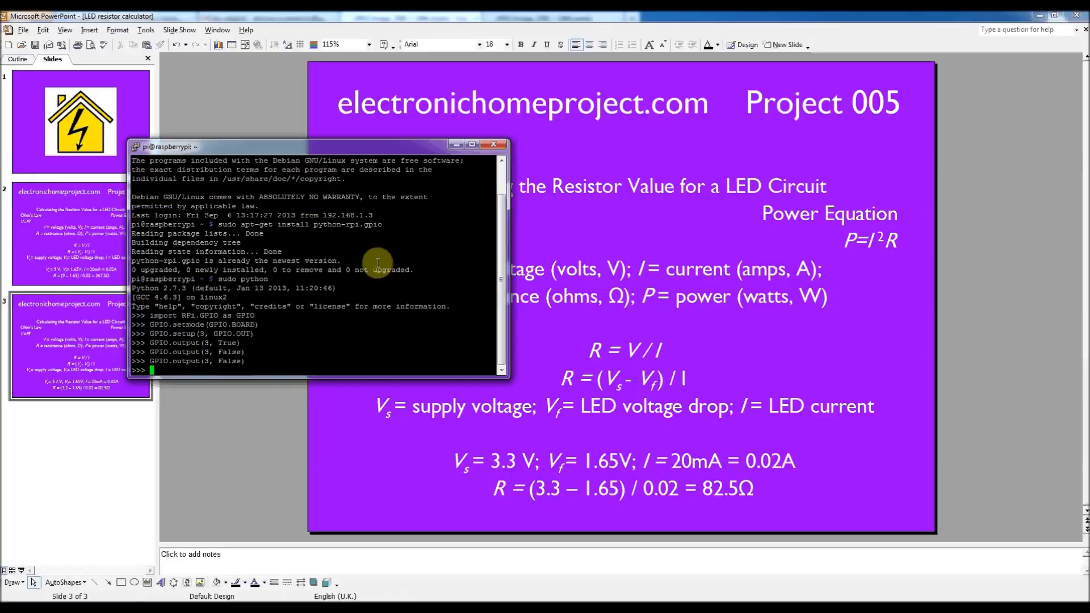